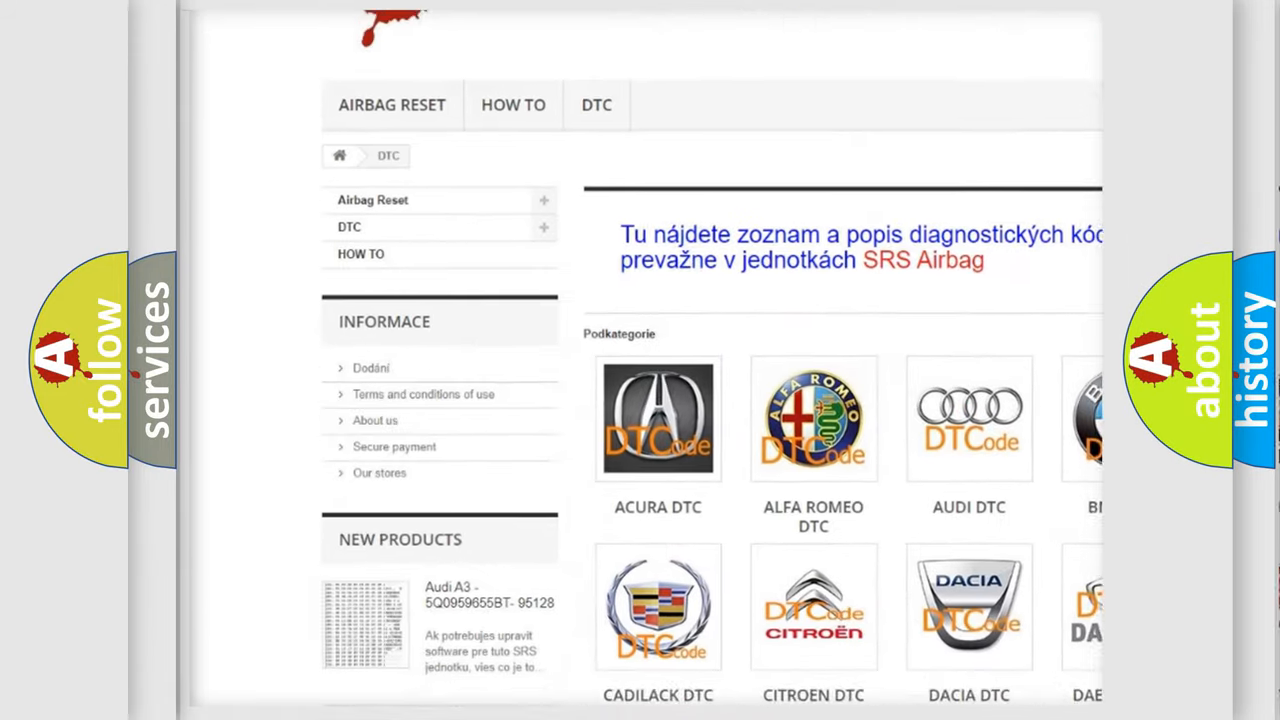
scroll("down", 3)
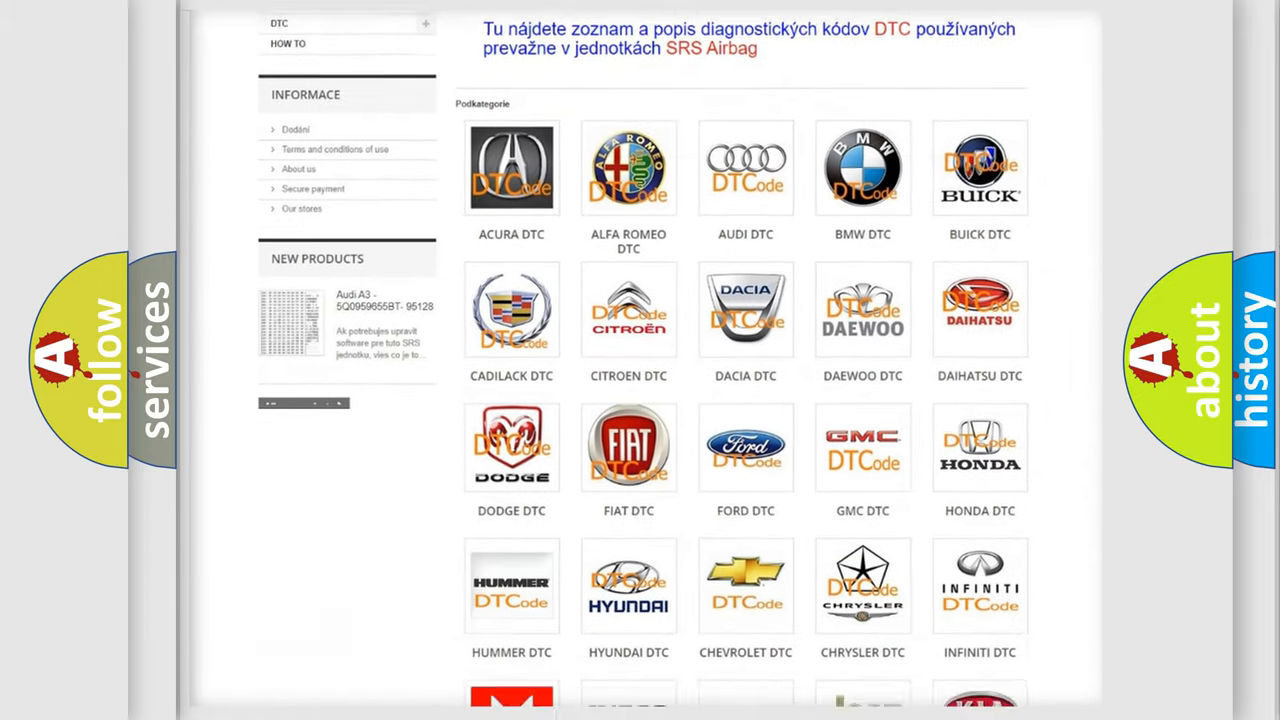
scroll("down", 3)
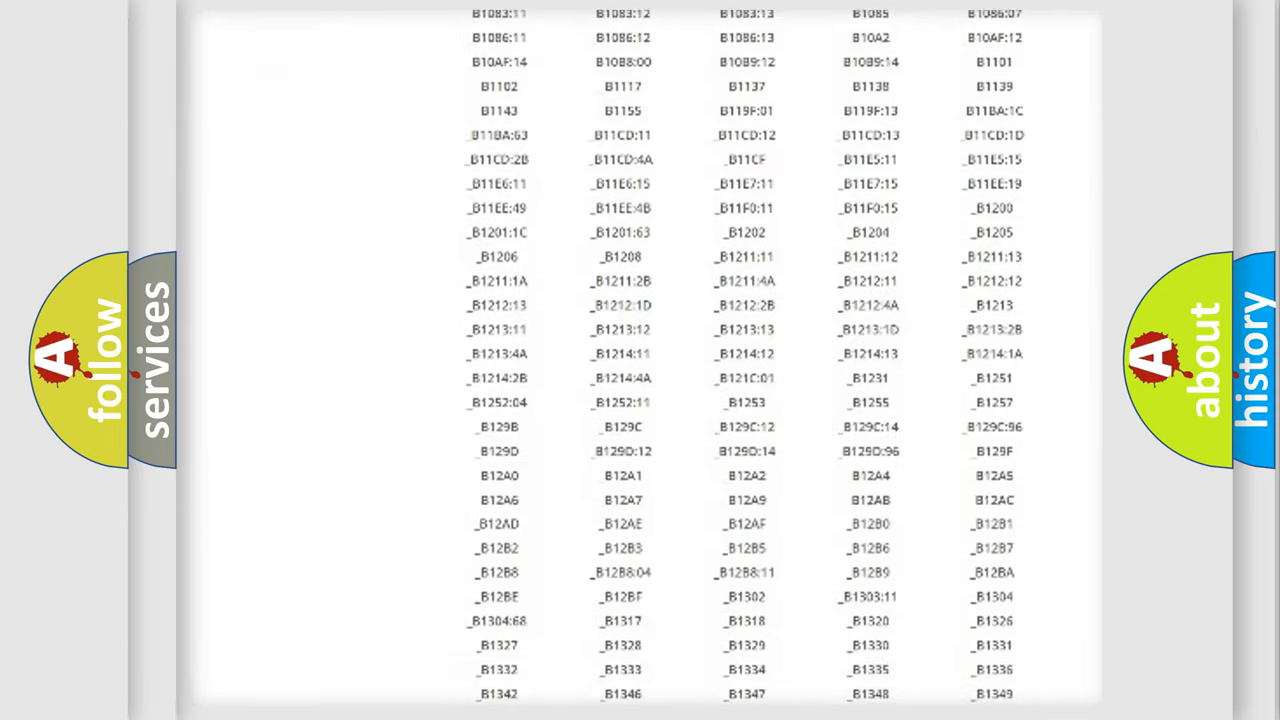
scroll("down", 3)
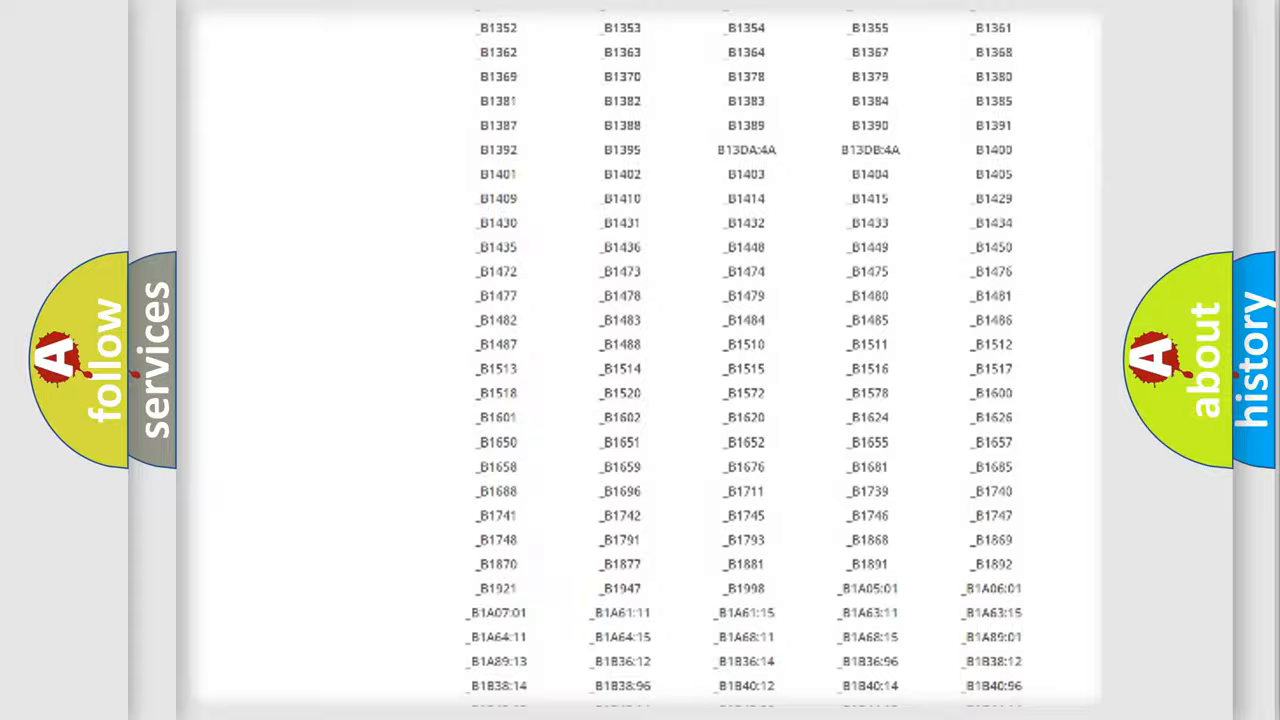